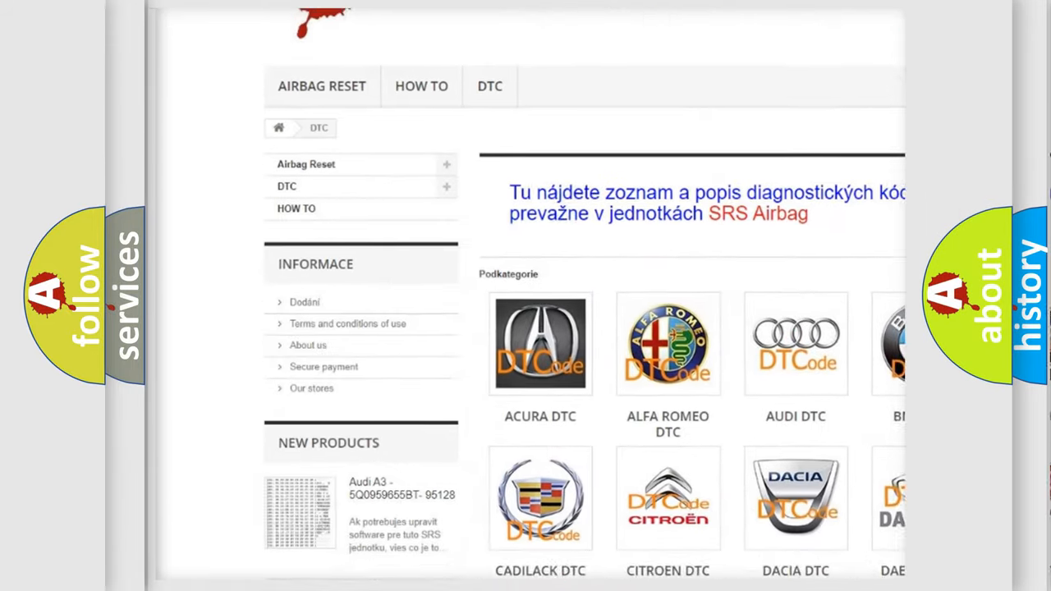
{"action": "scroll", "scroll_direction": "down", "scroll_amount": 3}
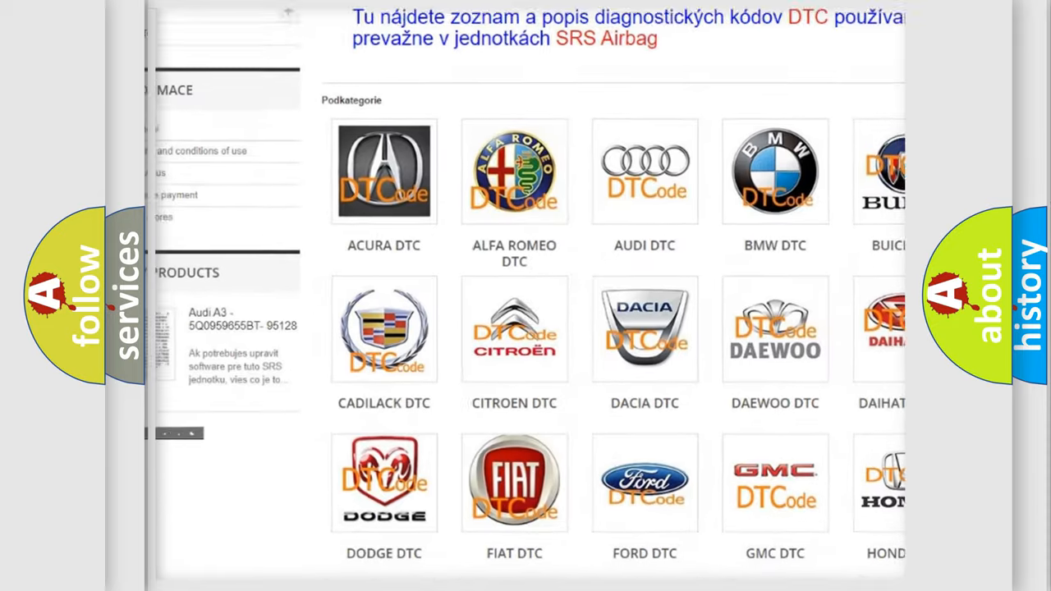
{"action": "scroll", "scroll_direction": "down", "scroll_amount": 3}
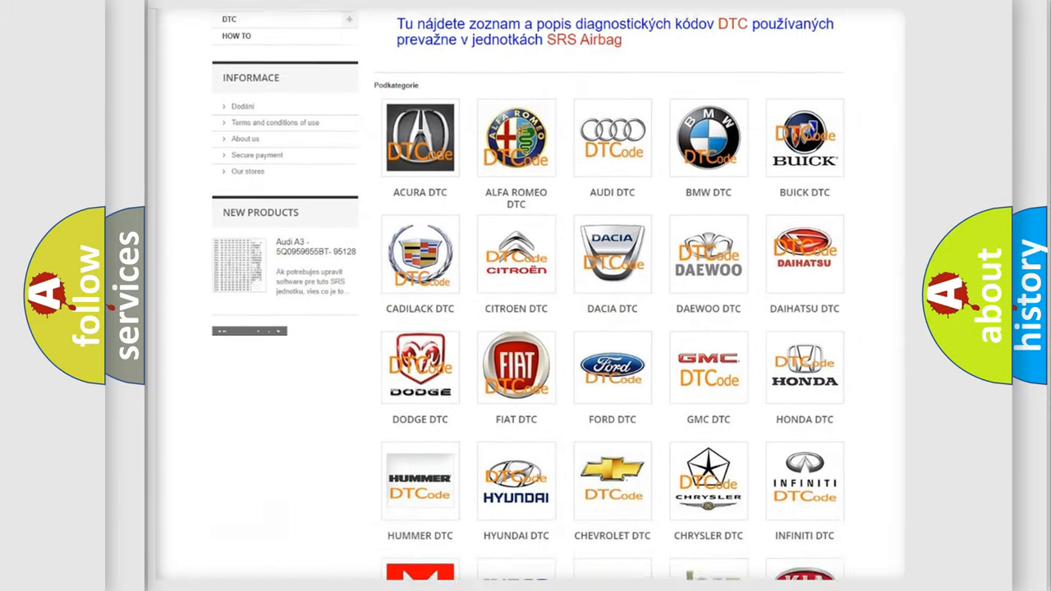
{"action": "scroll", "scroll_direction": "down", "scroll_amount": 3}
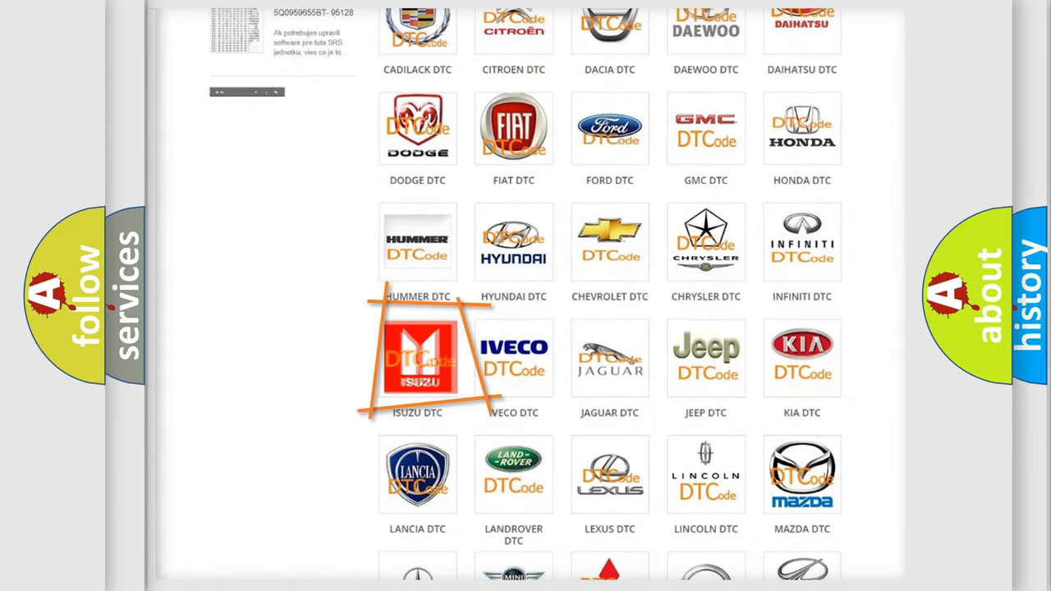